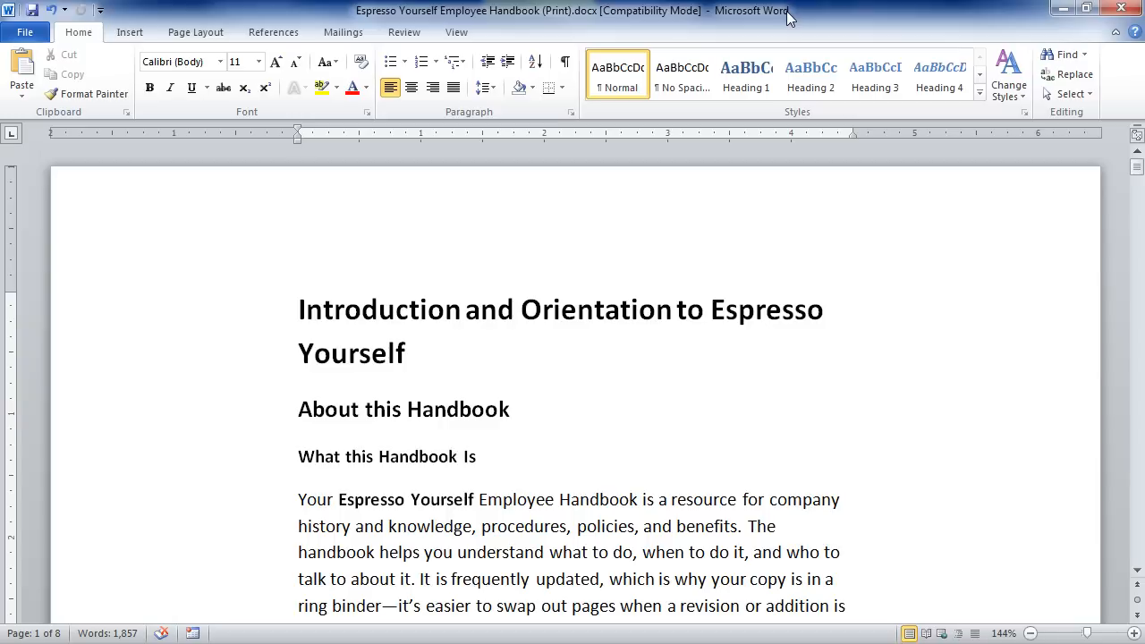
# Step: Browse the Insert ribbon's Header gallery, then show the built-in Footer design gallery
pyautogui.click(129, 32)
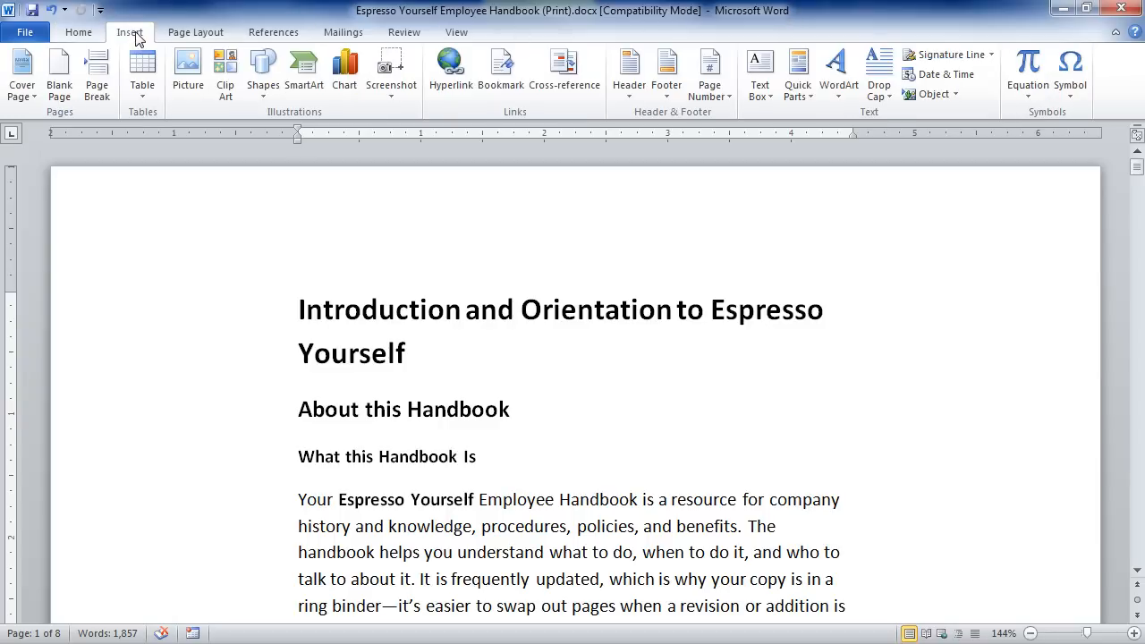
pyautogui.click(665, 73)
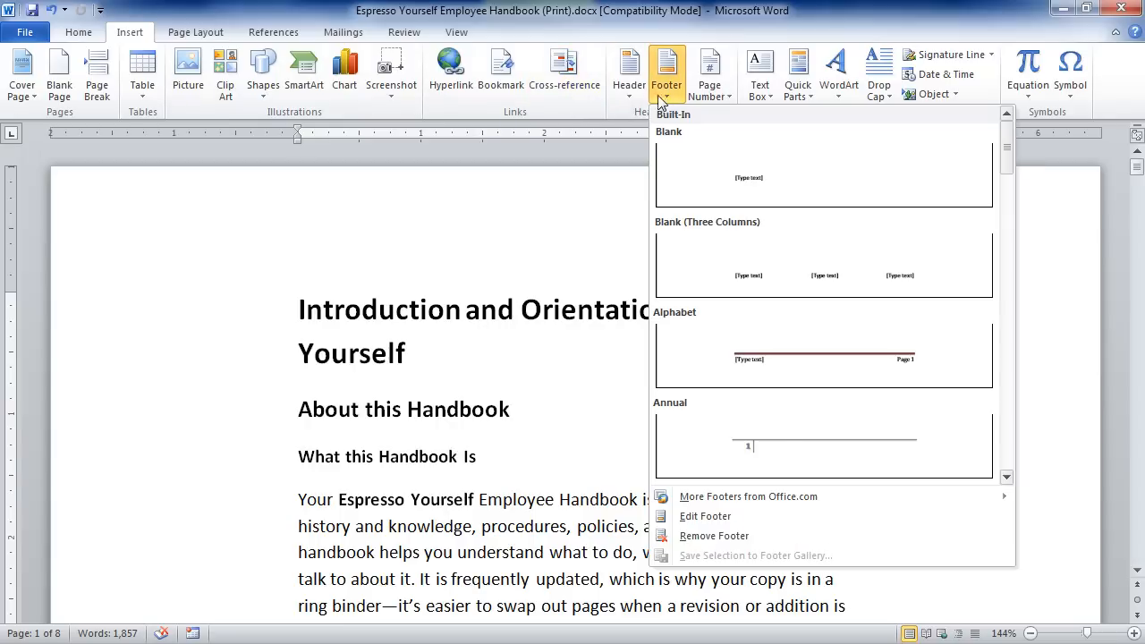
pyautogui.click(630, 73)
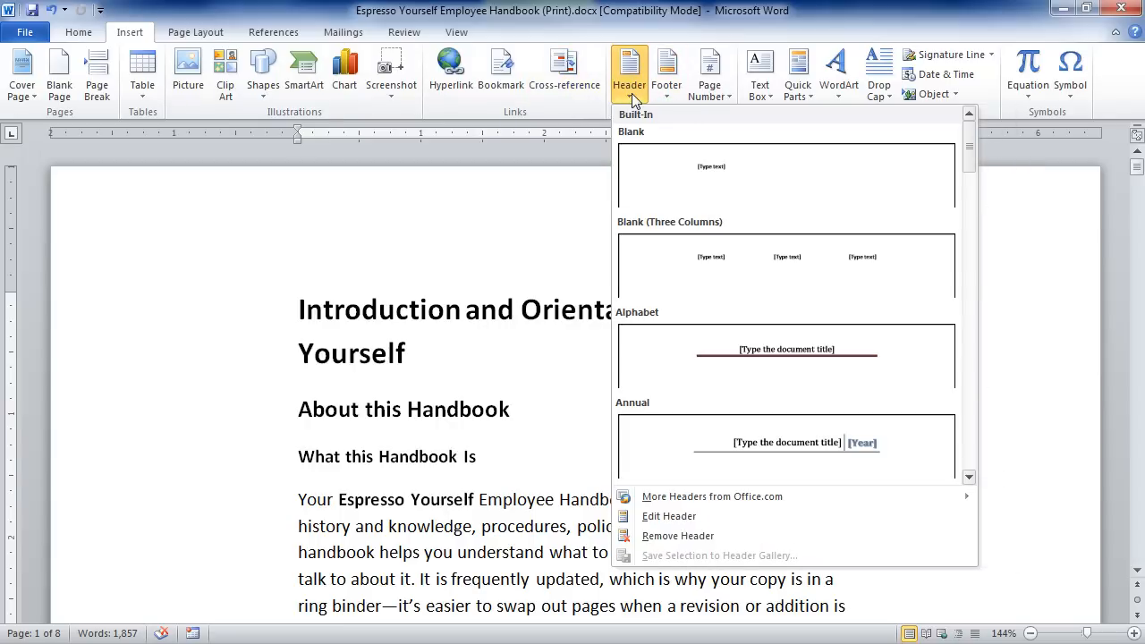
pyautogui.click(666, 74)
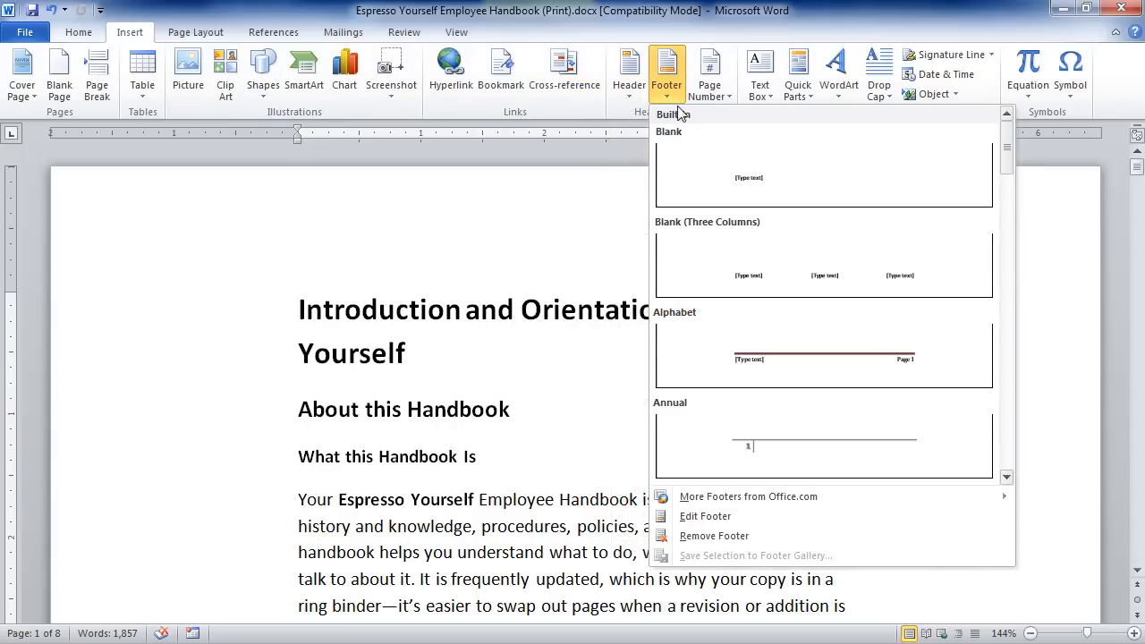
pyautogui.moveTo(752, 444)
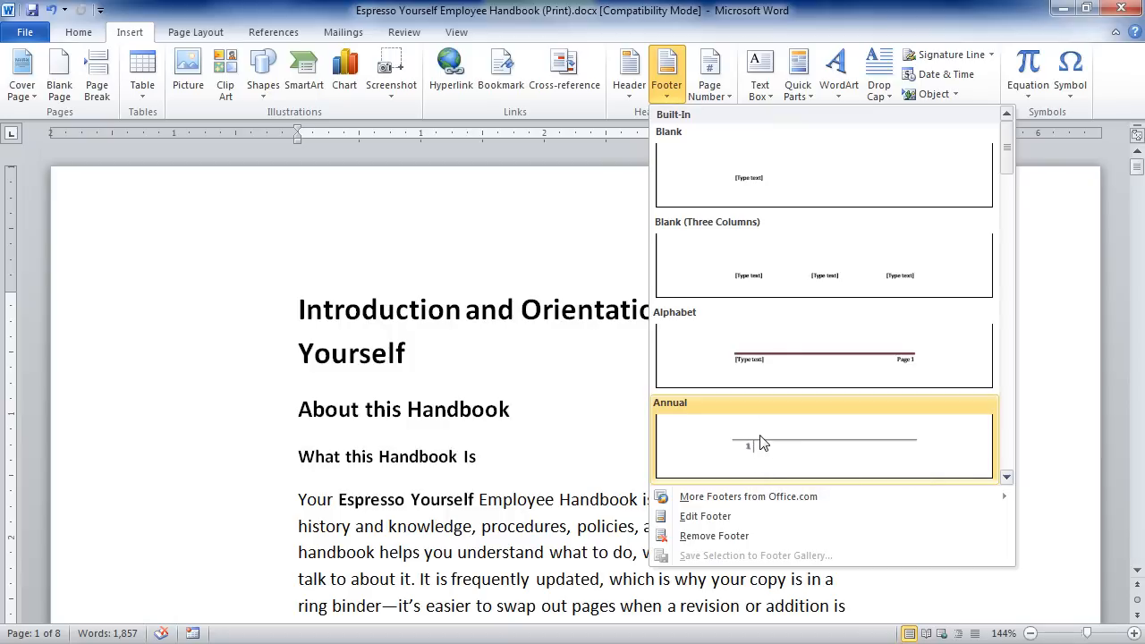
pyautogui.moveTo(749, 451)
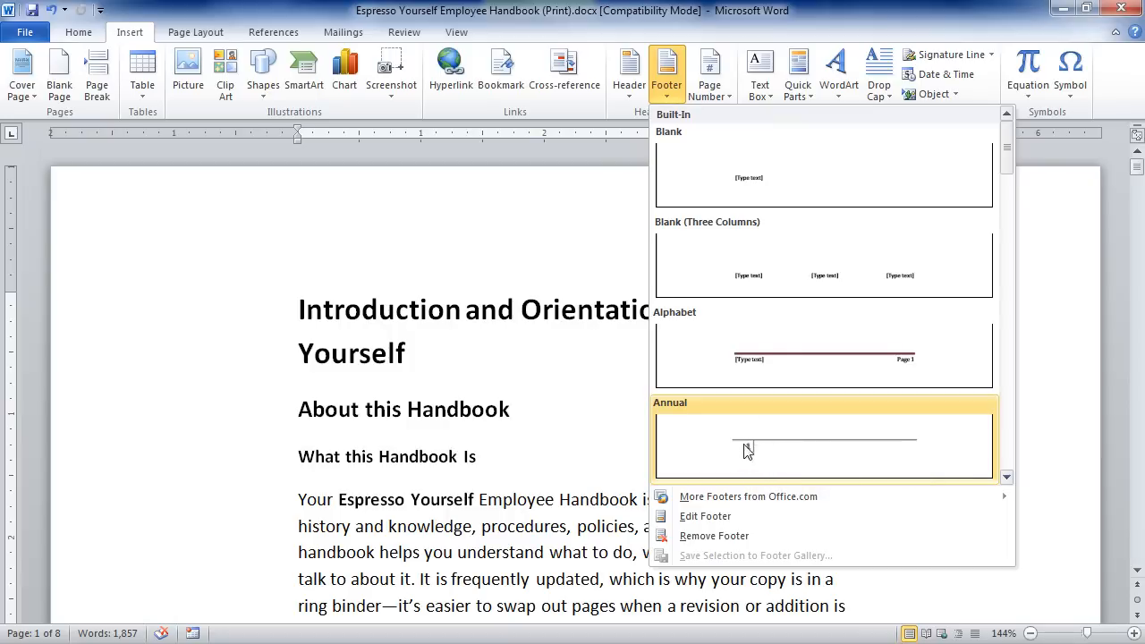
pyautogui.moveTo(913, 358)
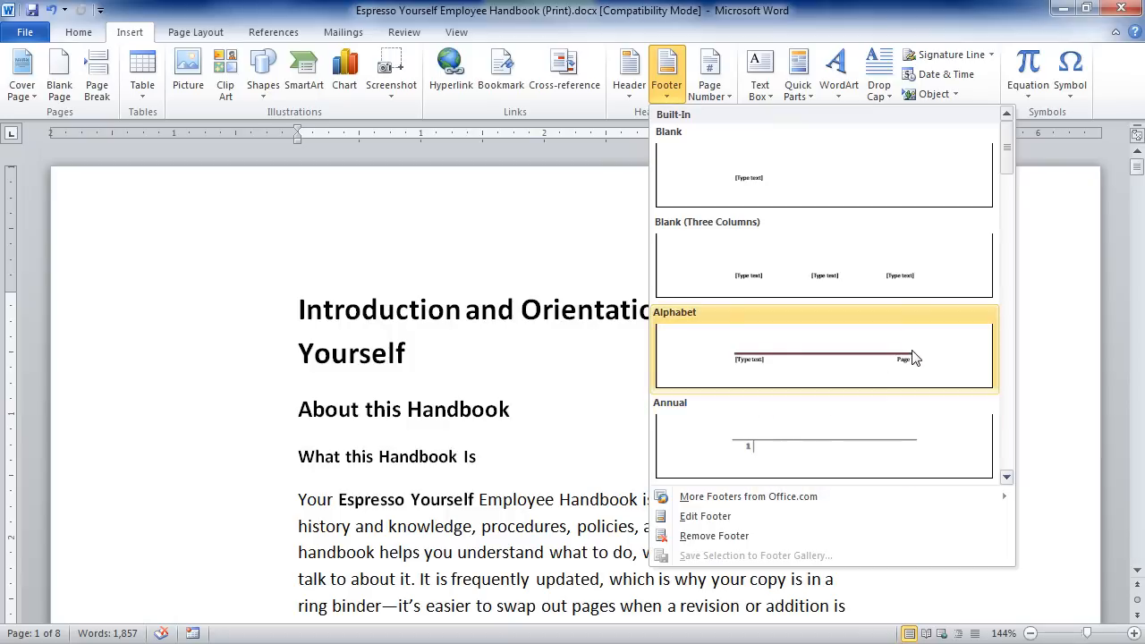
pyautogui.moveTo(1010, 167)
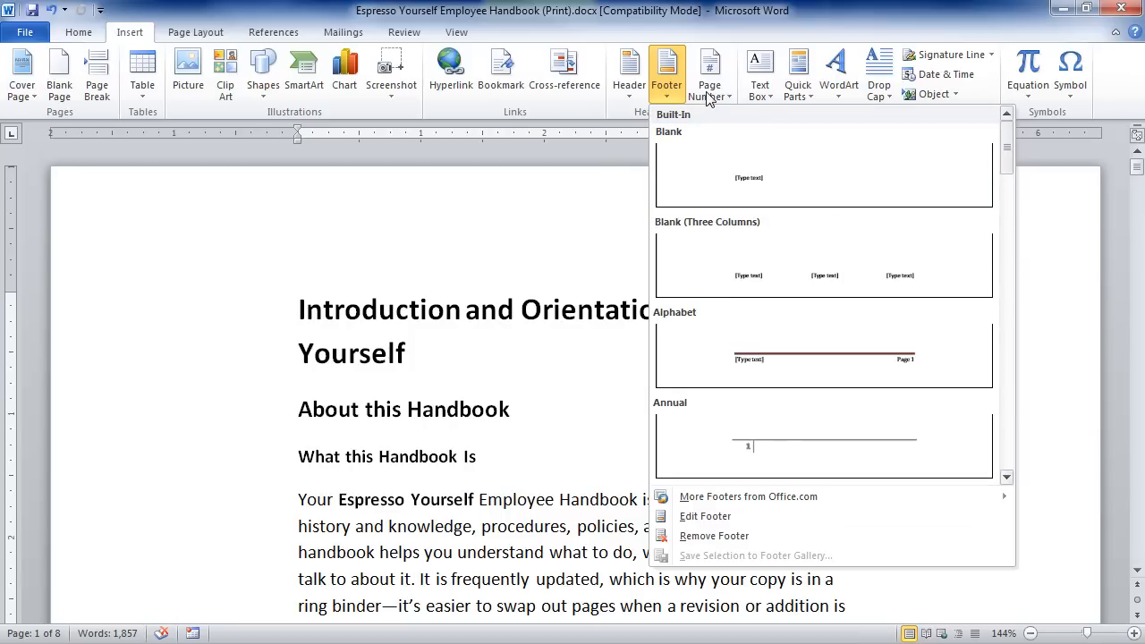
# Step: Insert a Plain Number 2 page number centered at the bottom of every page
pyautogui.click(709, 72)
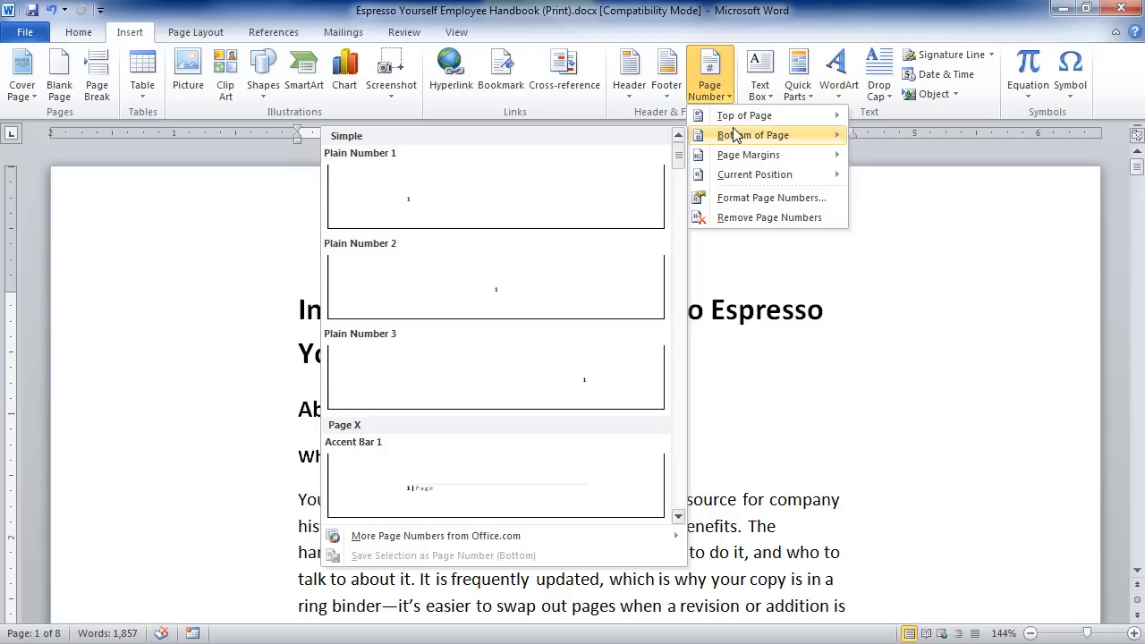
pyautogui.moveTo(541, 285)
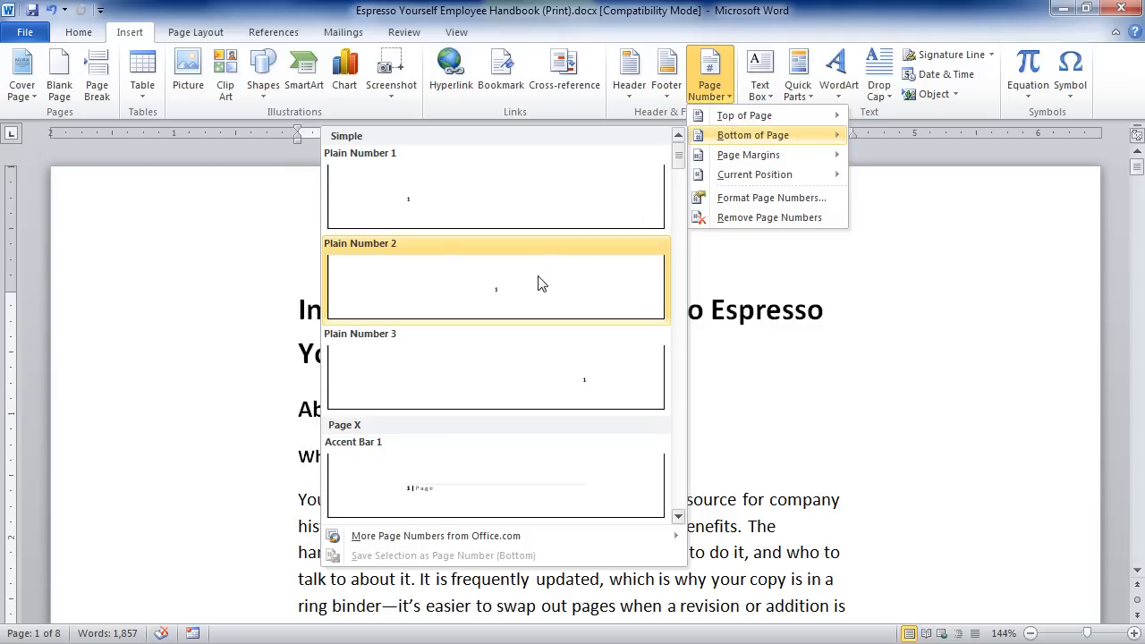
pyautogui.moveTo(537, 285)
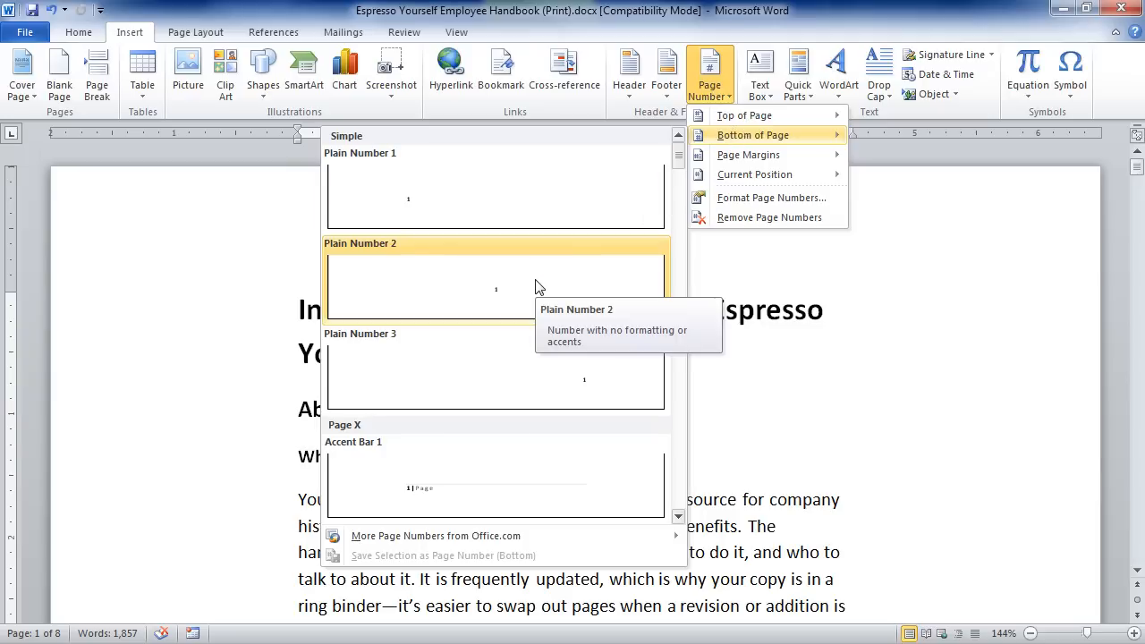
pyautogui.click(496, 287)
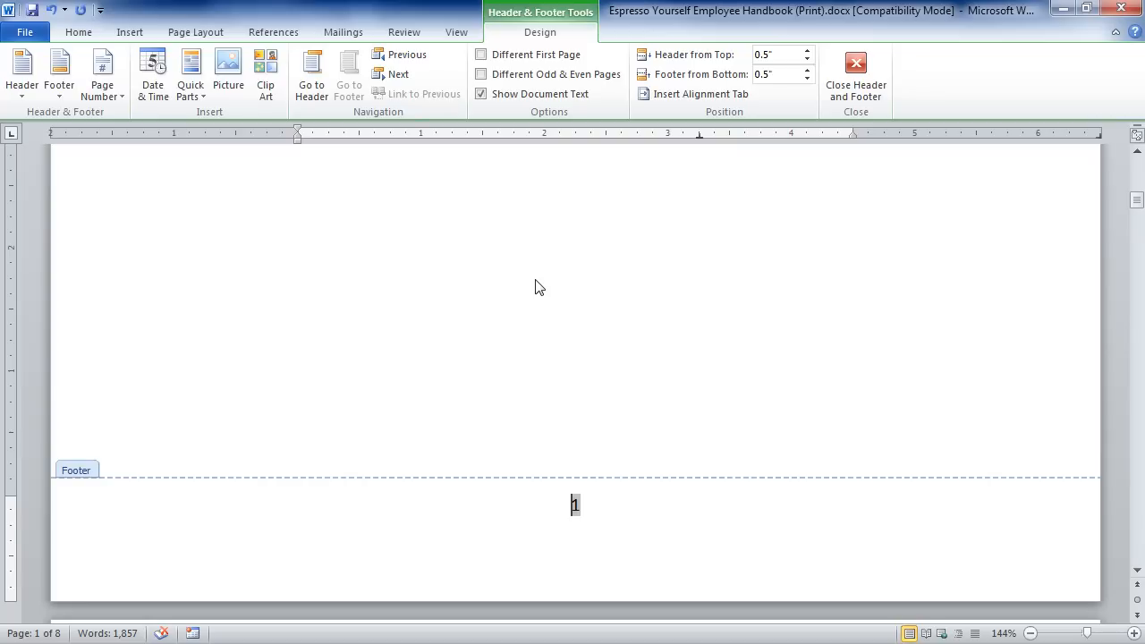
# Step: Add the word 'Page ' before the footer number so it reads 'Page 1'
pyautogui.write('Page')
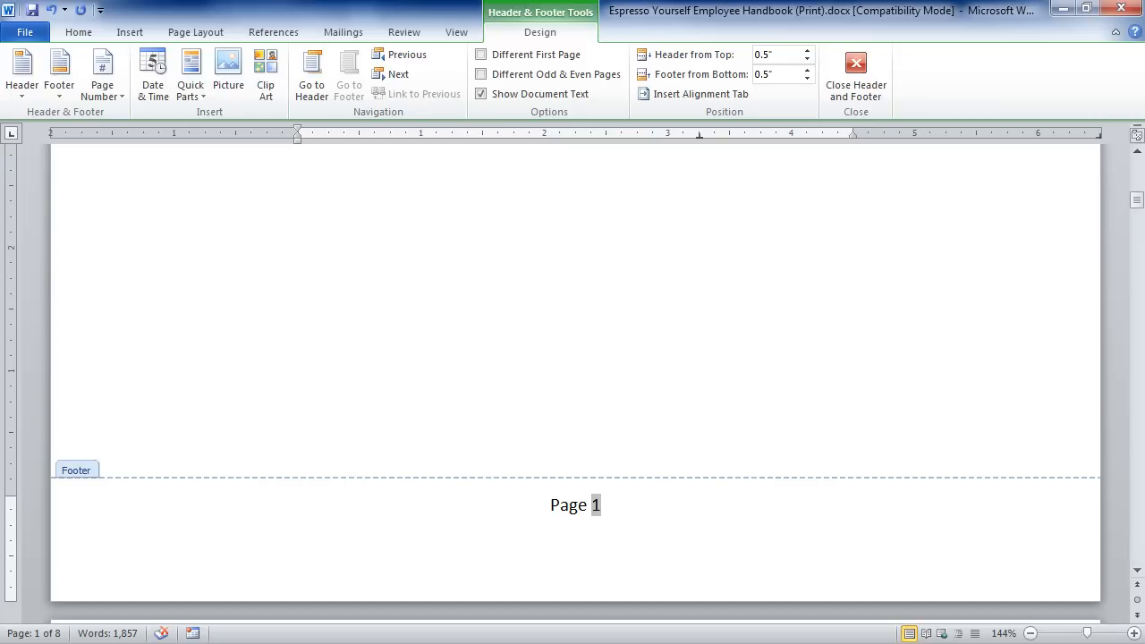
pyautogui.click(102, 73)
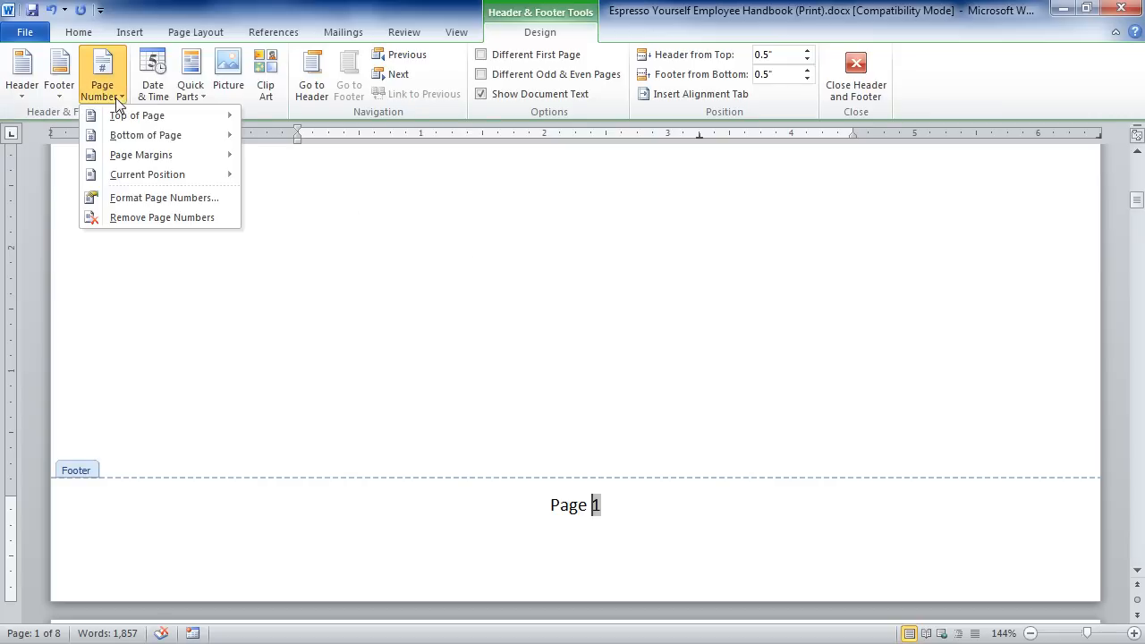
# Step: Format the page numbers as 1, 2, 3 starting at 1 and apply the setting
pyautogui.click(165, 196)
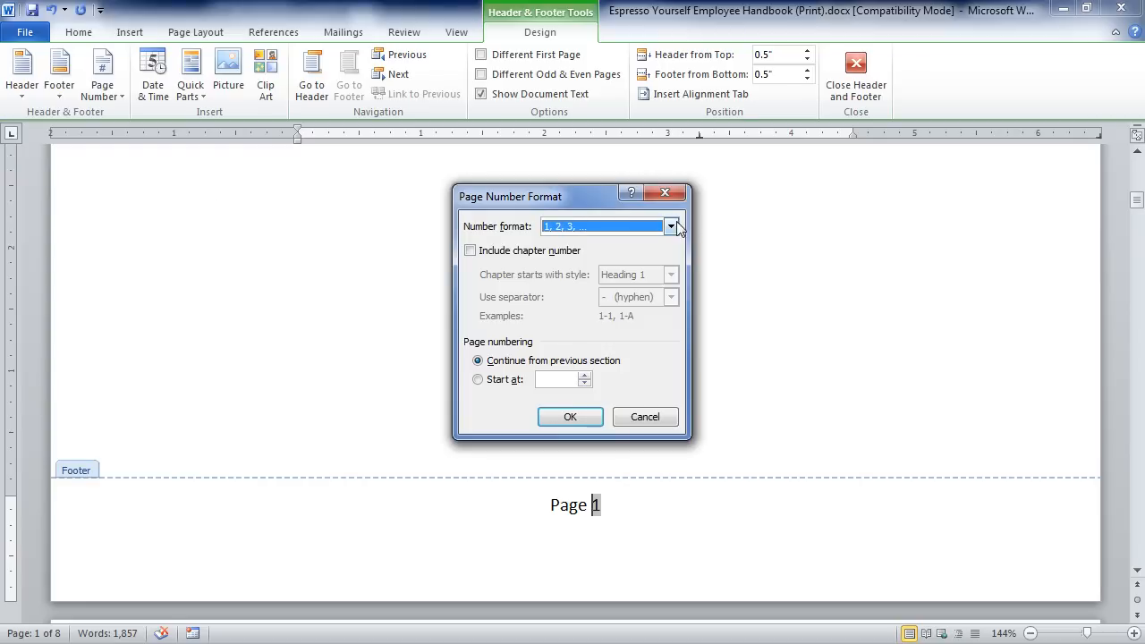
pyautogui.click(673, 226)
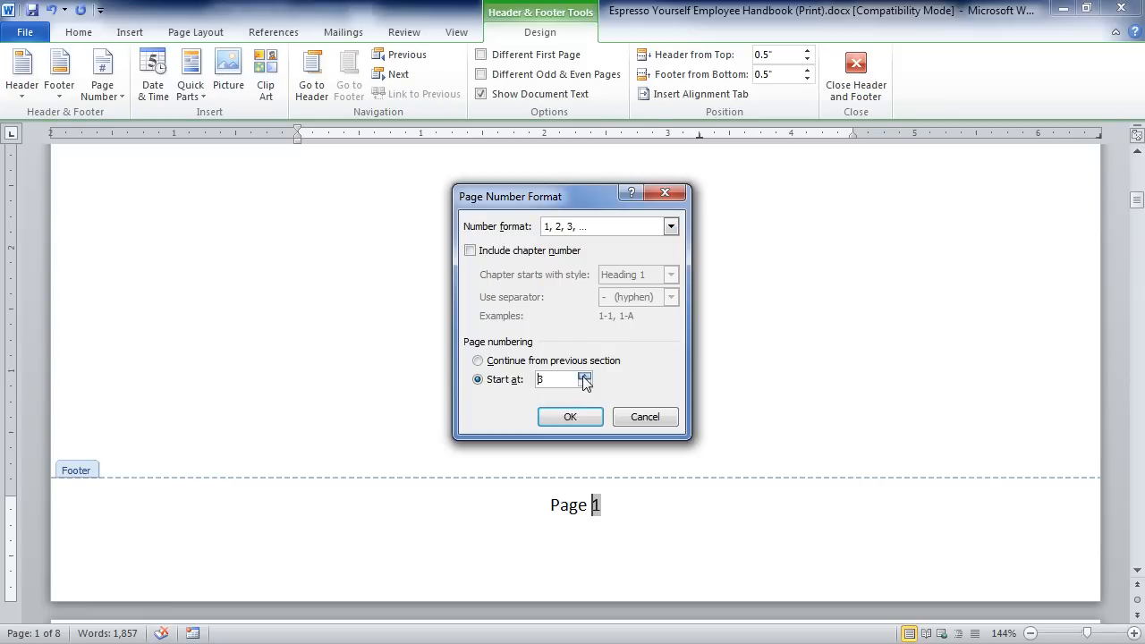
pyautogui.click(585, 384)
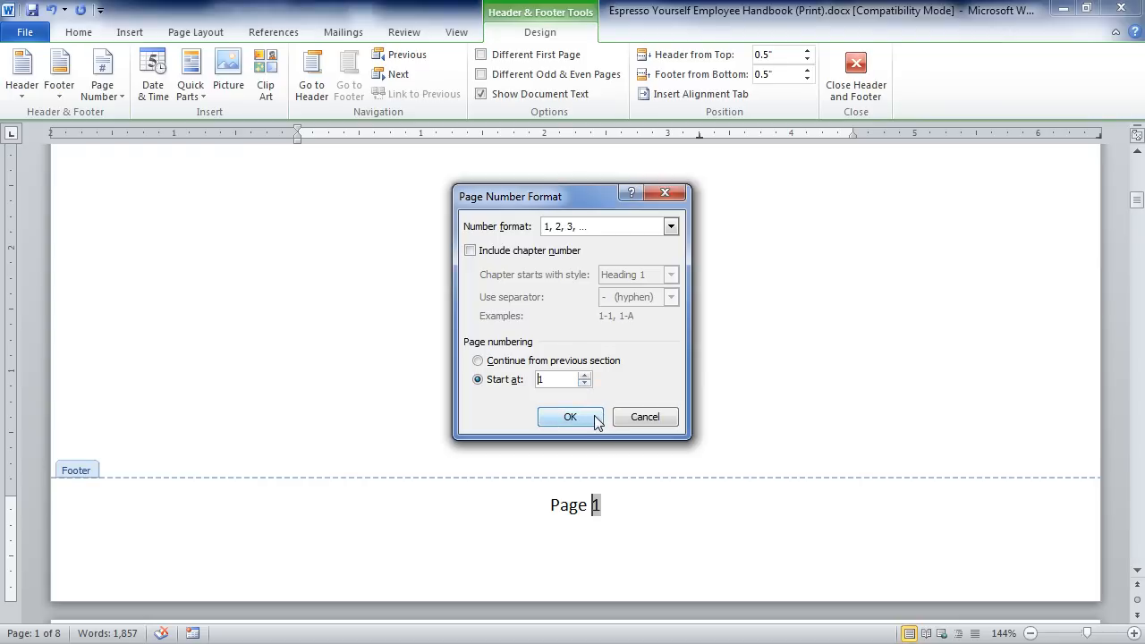
pyautogui.click(569, 417)
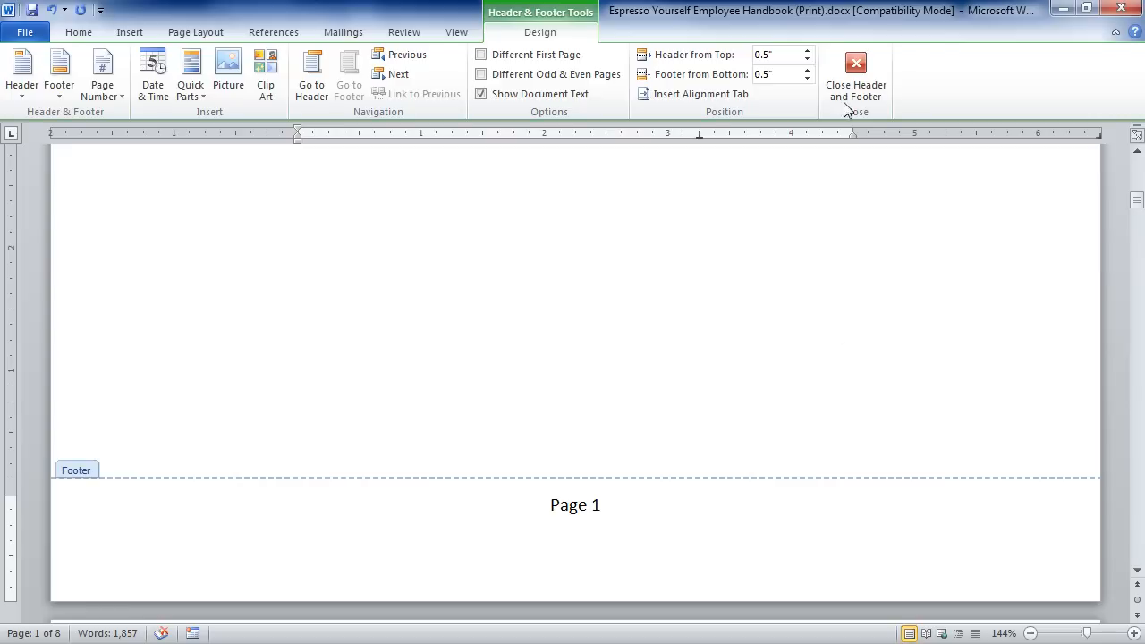
# Step: Close footer editing and scroll the handbook to confirm footers read Page 1 through Page 4
pyautogui.click(856, 75)
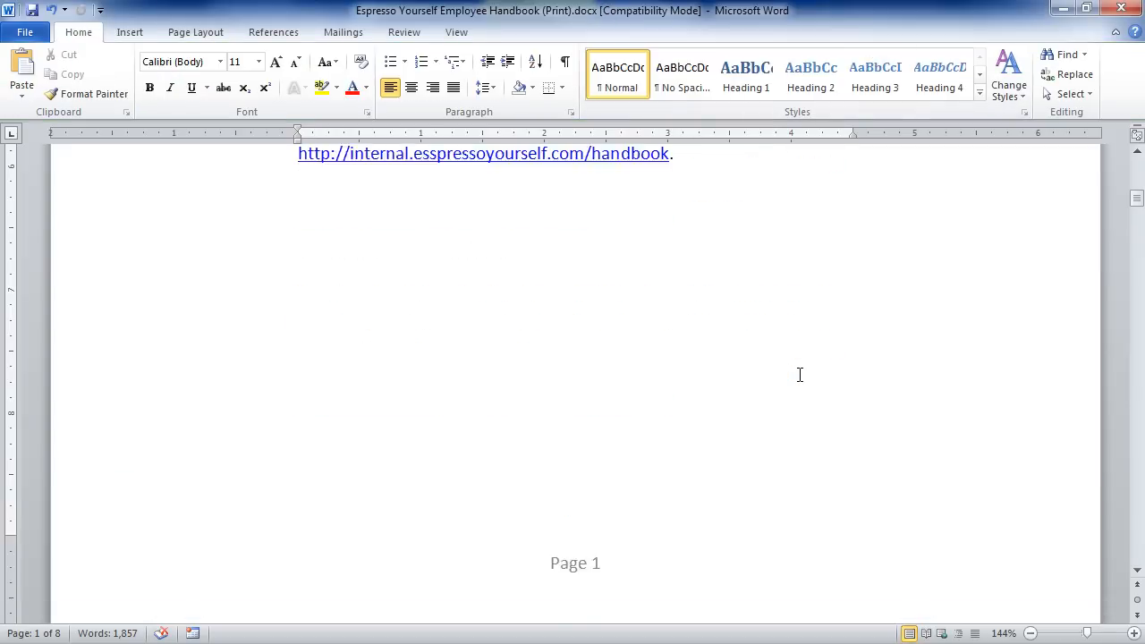
pyautogui.scroll(-3)
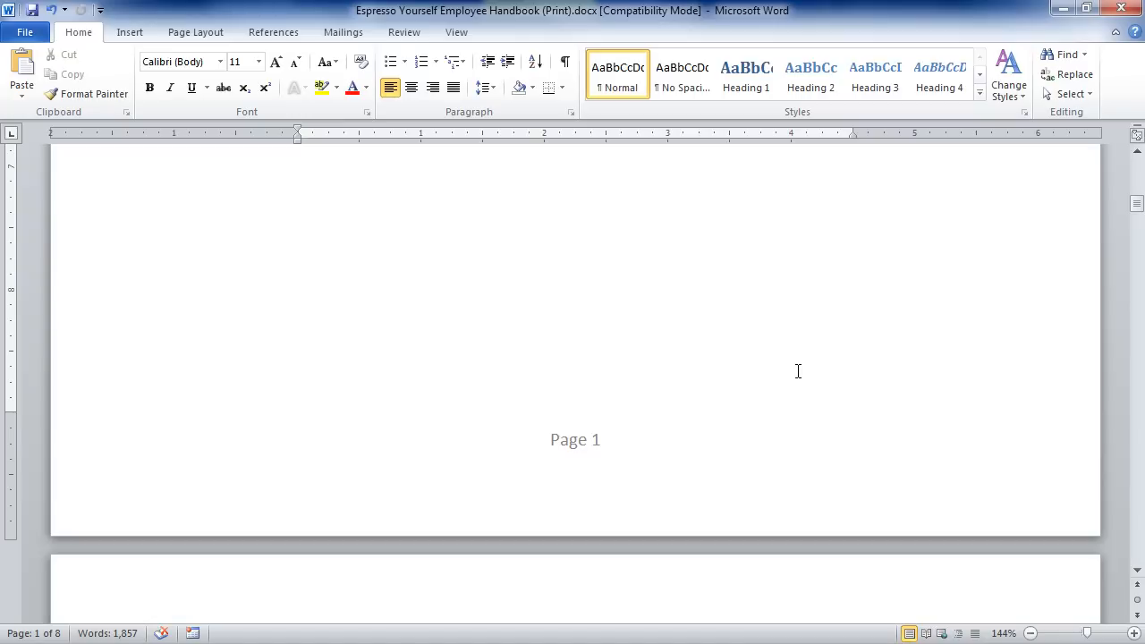
pyautogui.scroll(-3)
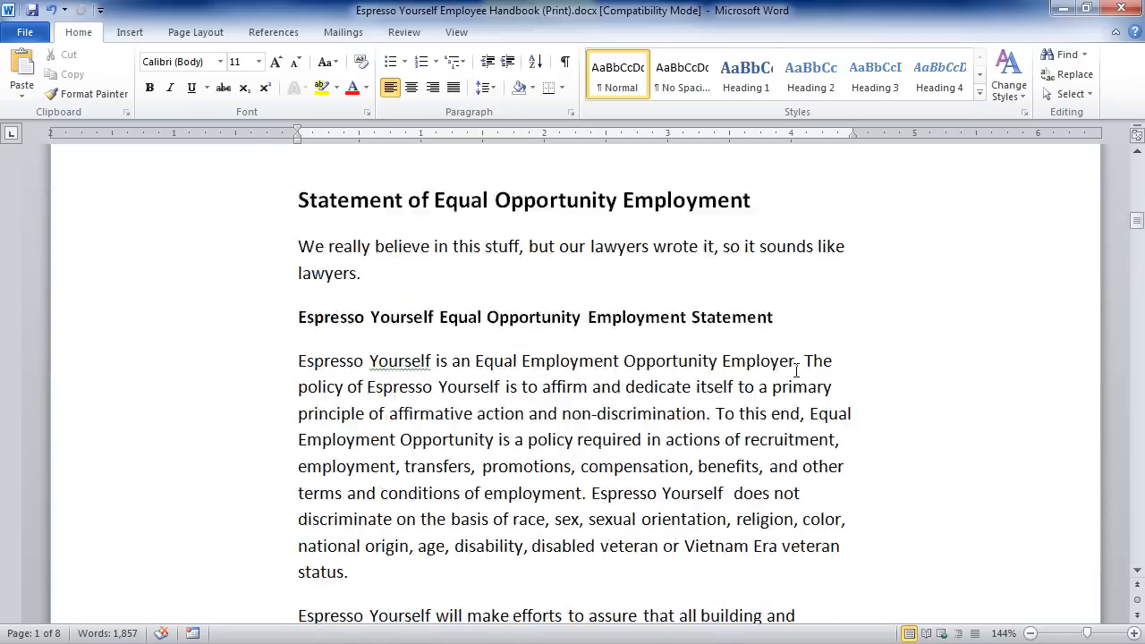
pyautogui.scroll(-3)
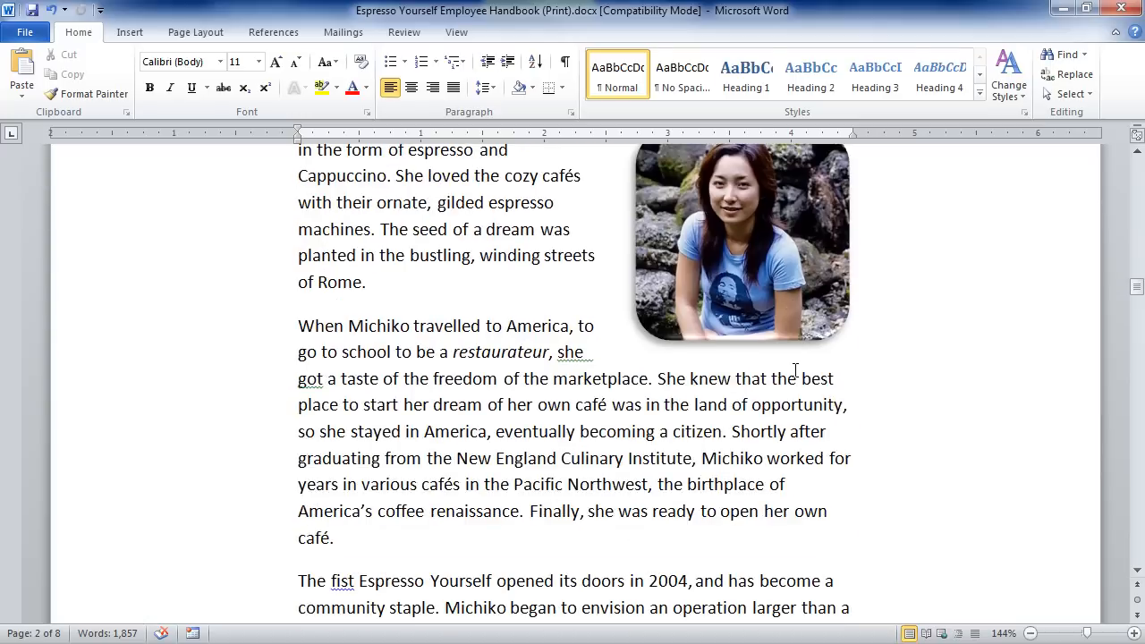
pyautogui.scroll(-3)
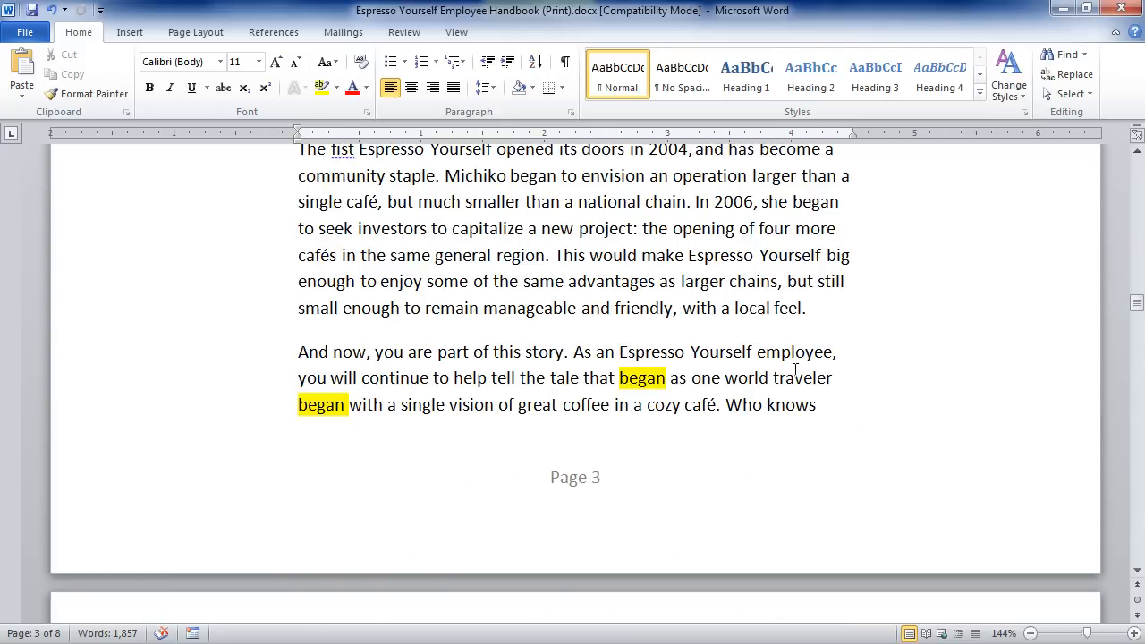
pyautogui.scroll(-3)
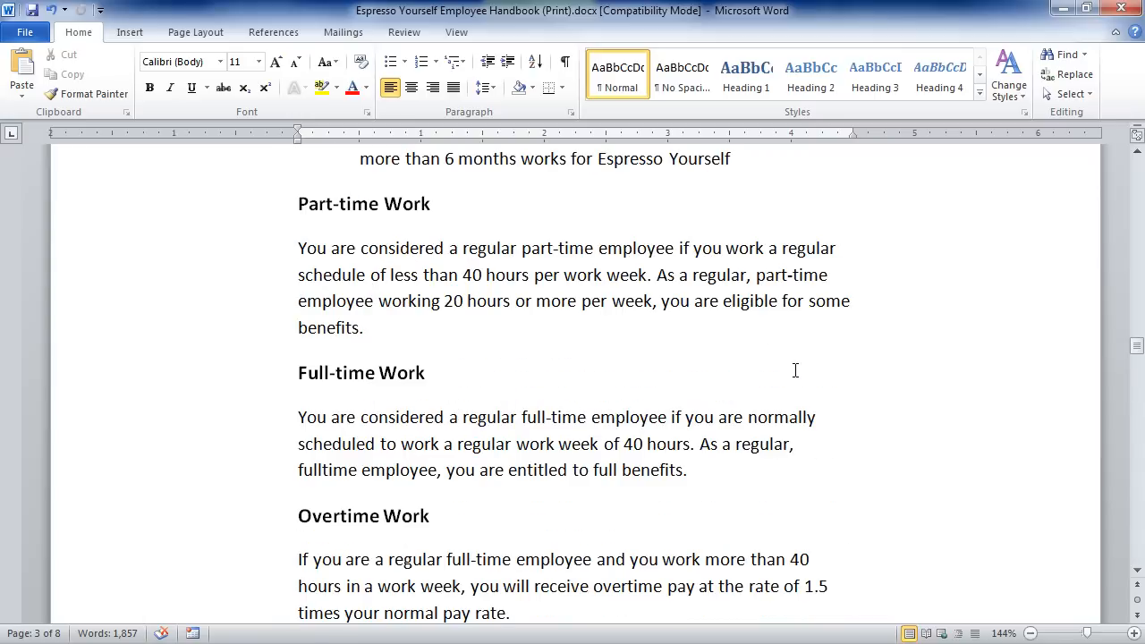
pyautogui.scroll(-3)
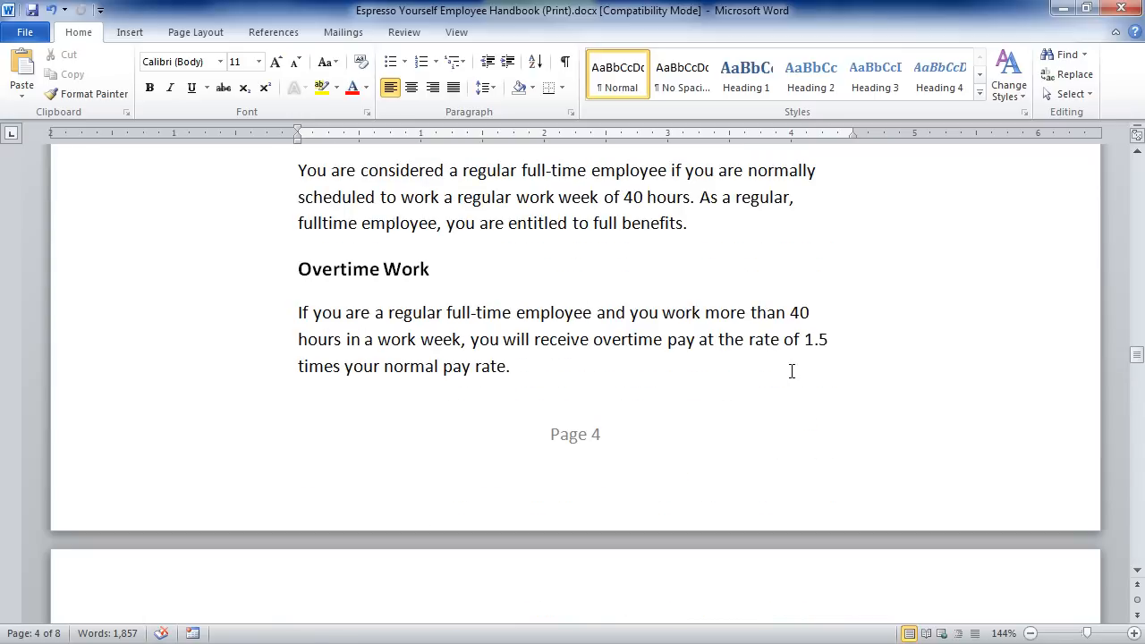
pyautogui.moveTo(573, 442)
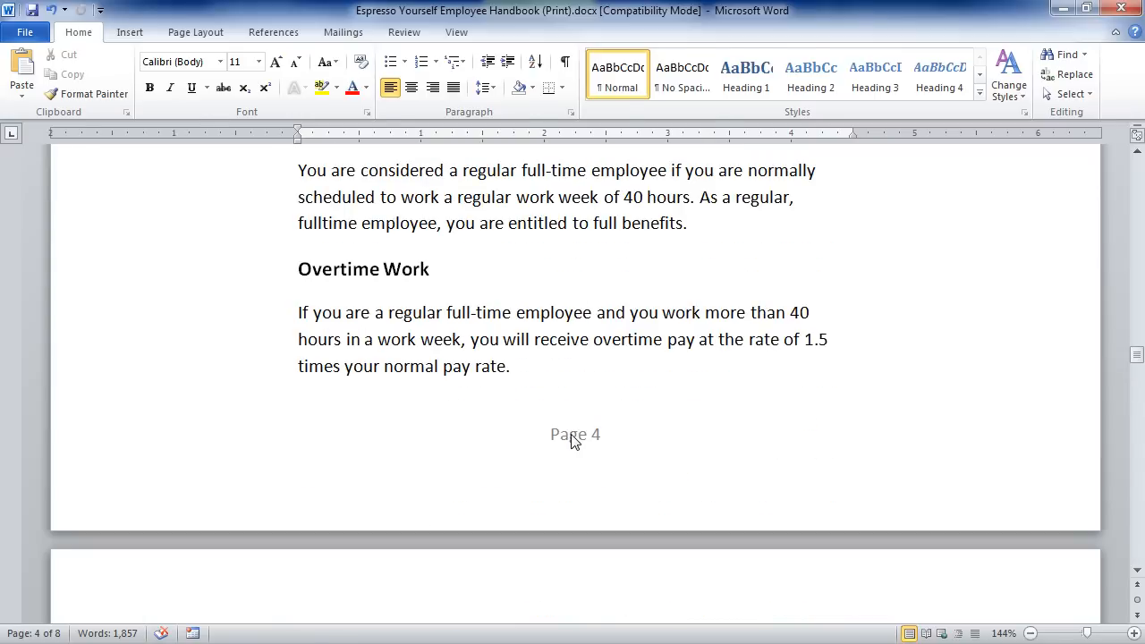
pyautogui.doubleClick(575, 435)
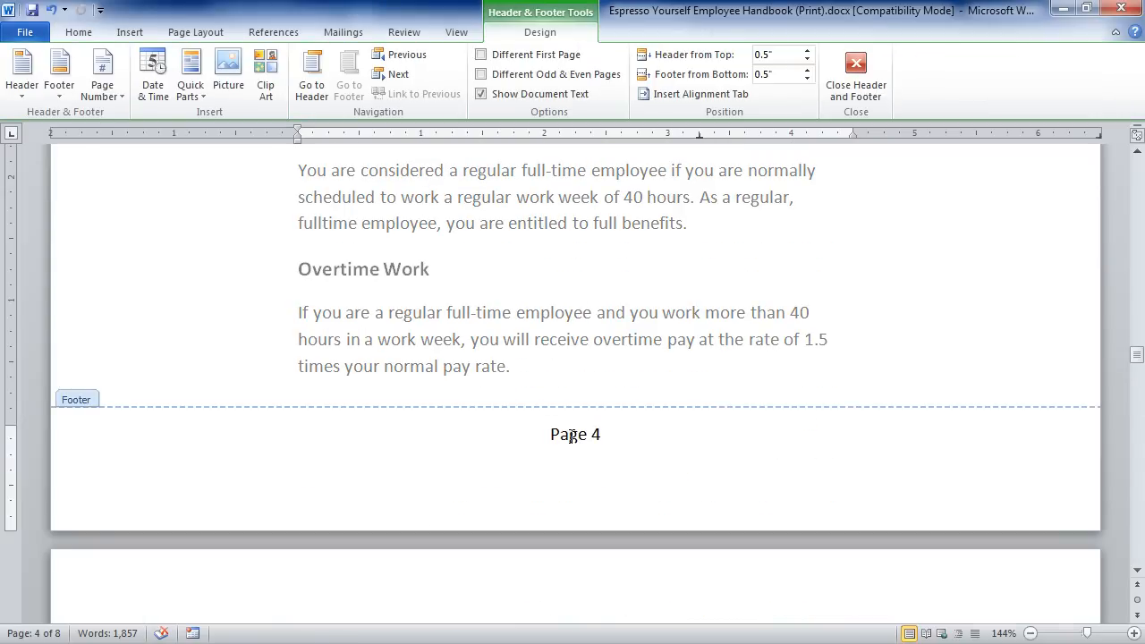
pyautogui.doubleClick(569, 435)
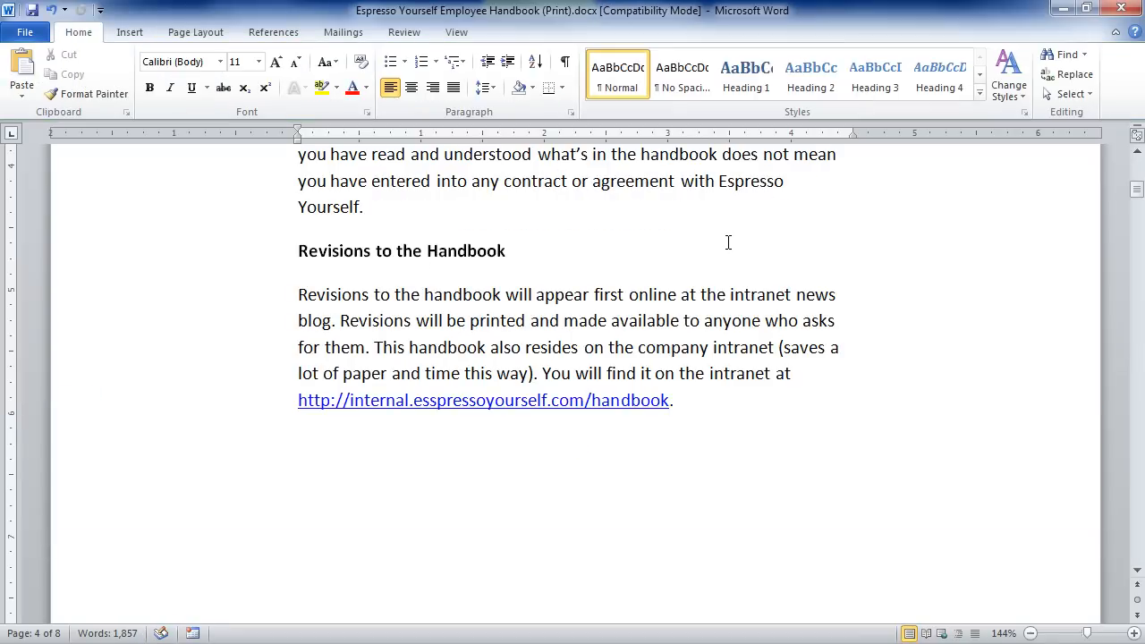
pyautogui.click(734, 182)
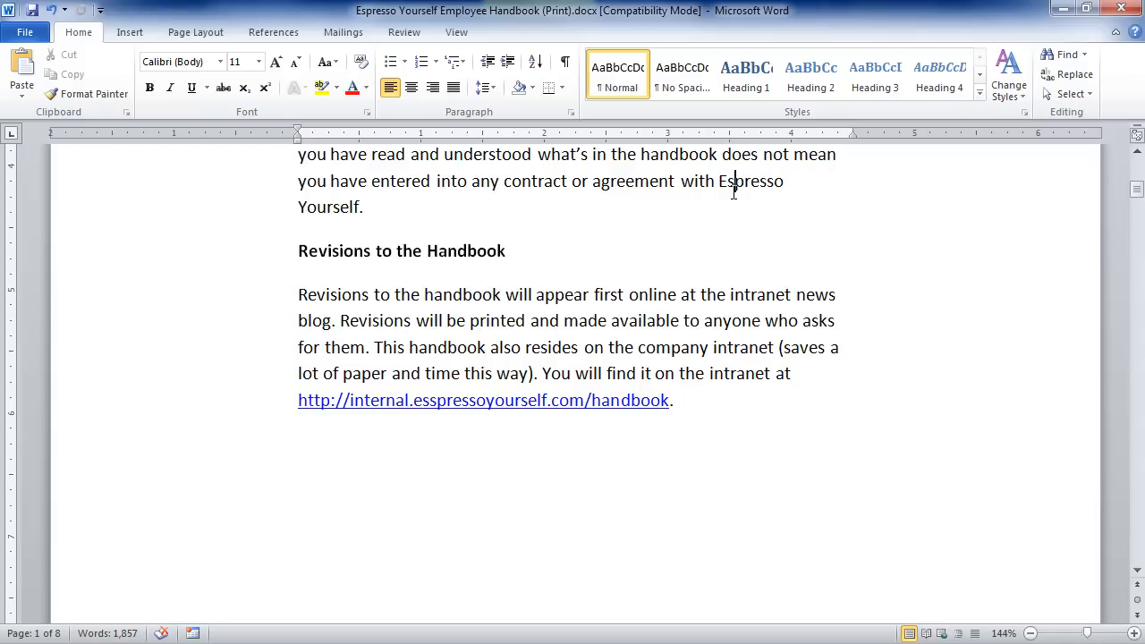